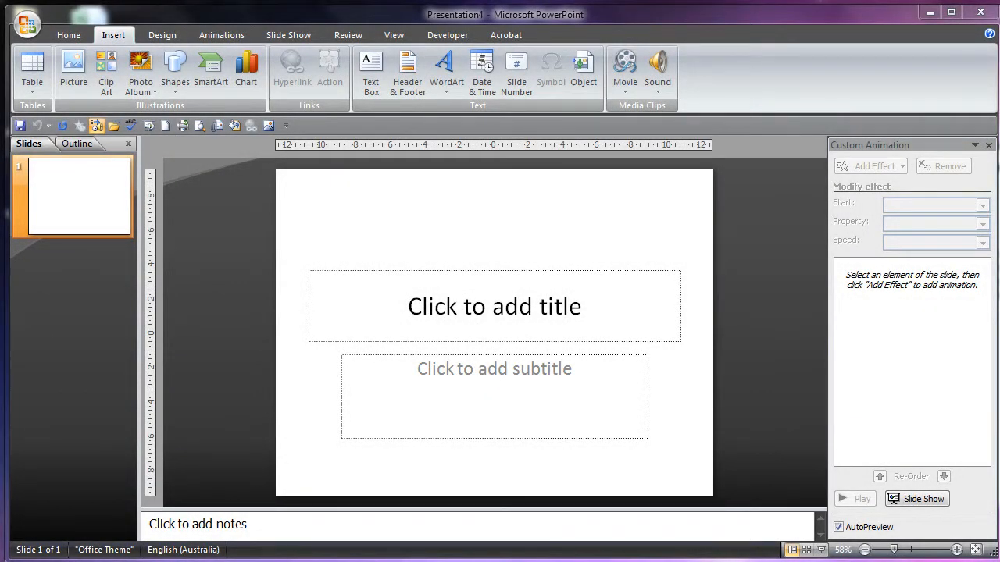
pyautogui.moveTo(607, 461)
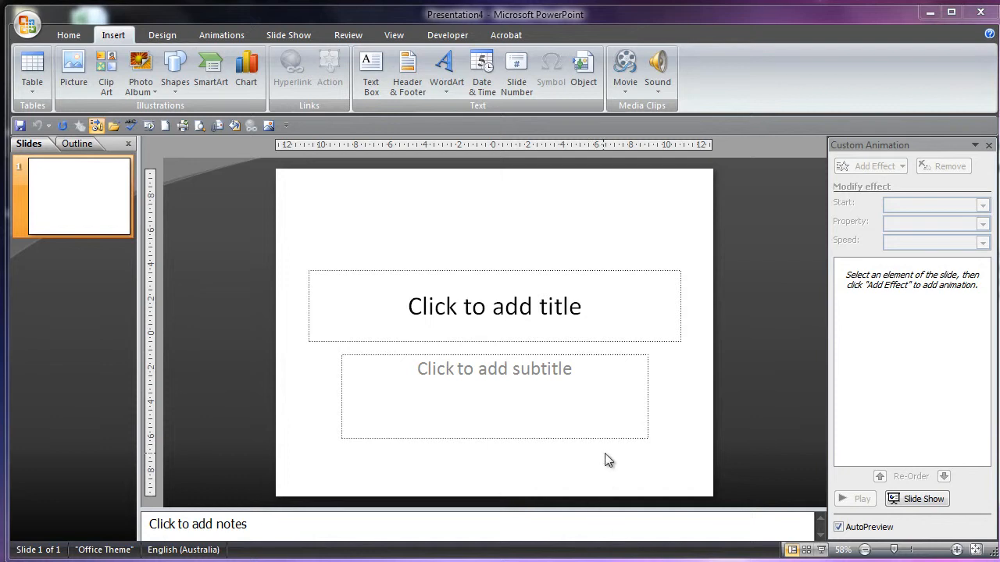
pyautogui.moveTo(383, 7)
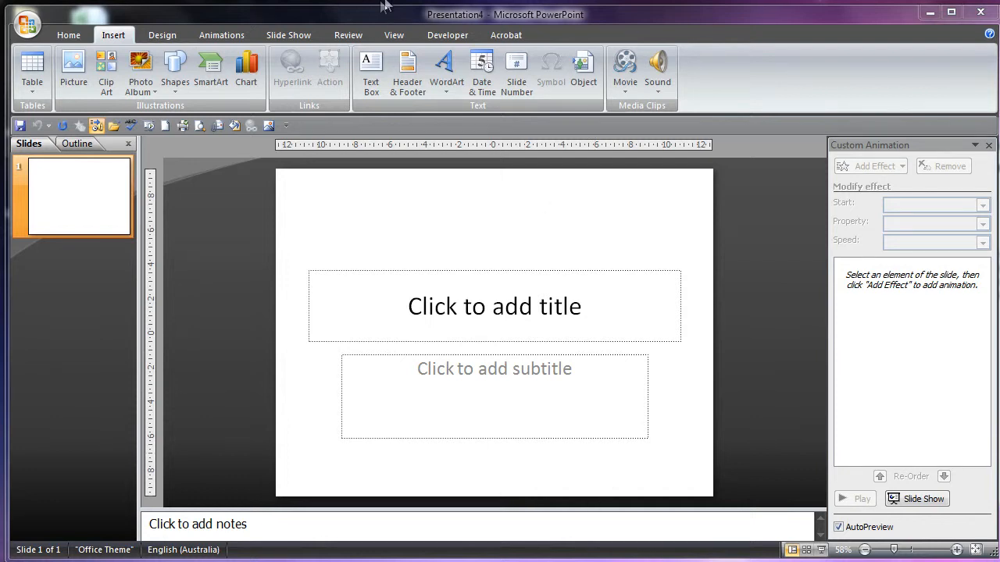
# Switch the ribbon to the Slide Show tab
pyautogui.click(288, 34)
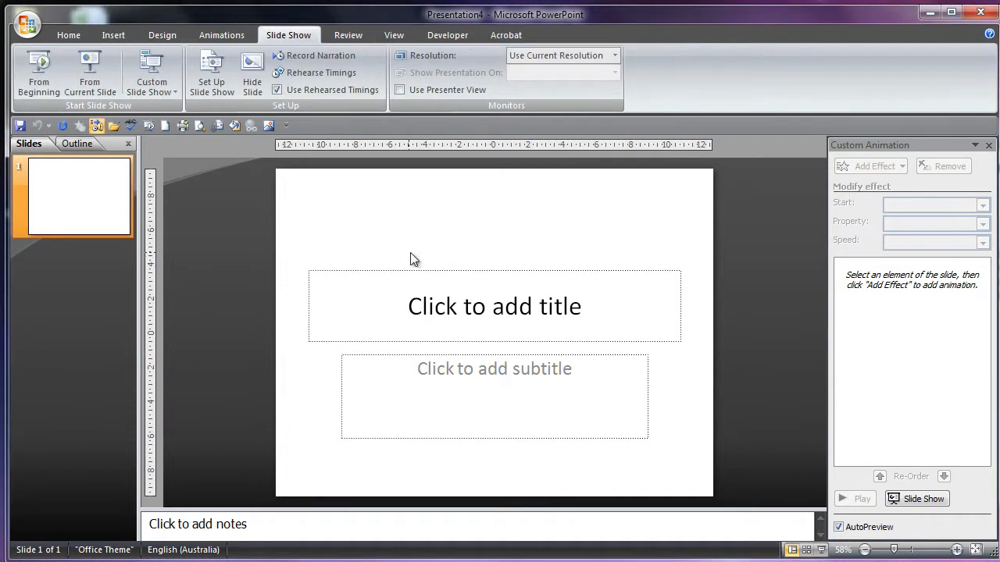
pyautogui.moveTo(4, 121)
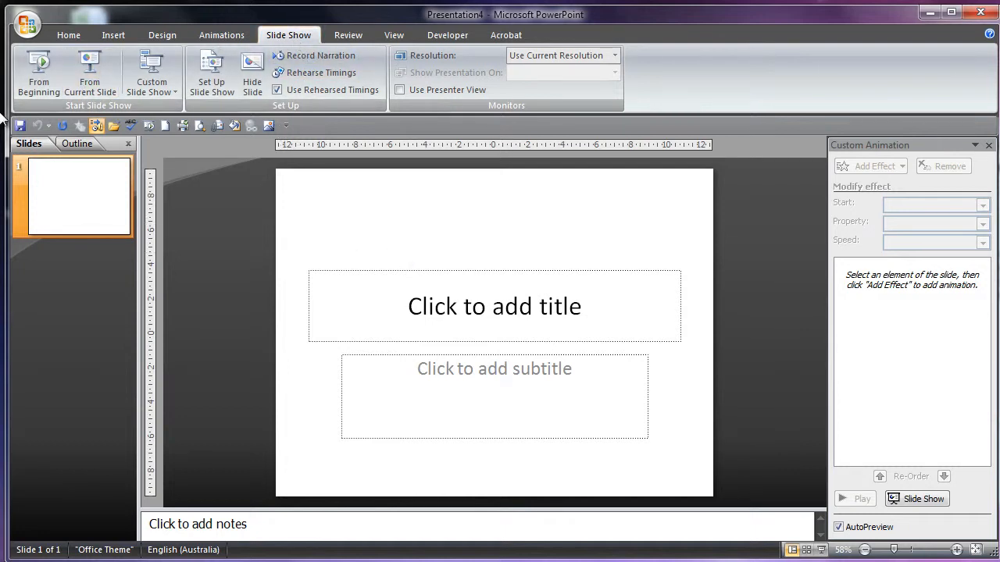
pyautogui.moveTo(68, 106)
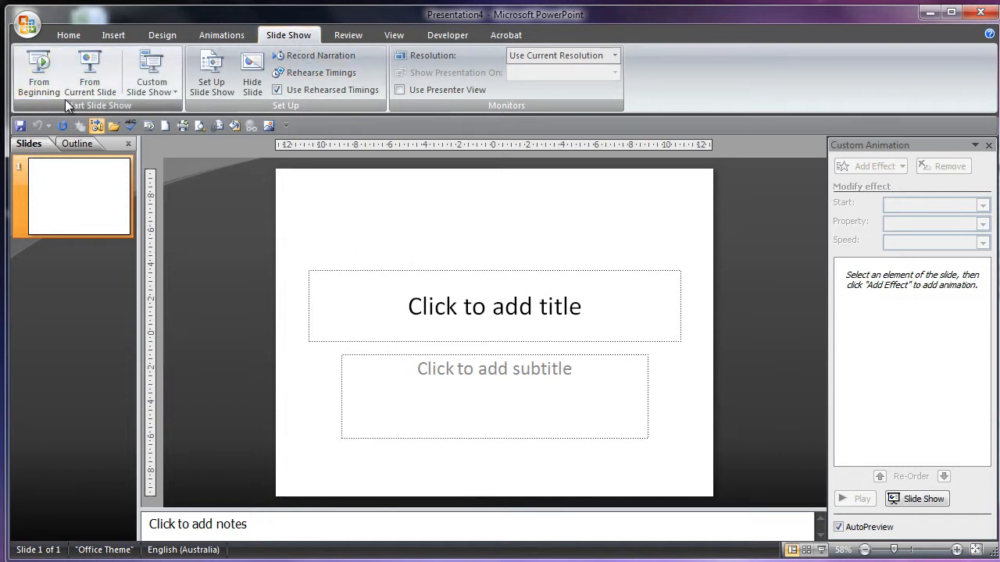
# Open the Resolution dropdown in the Monitors group
pyautogui.click(613, 55)
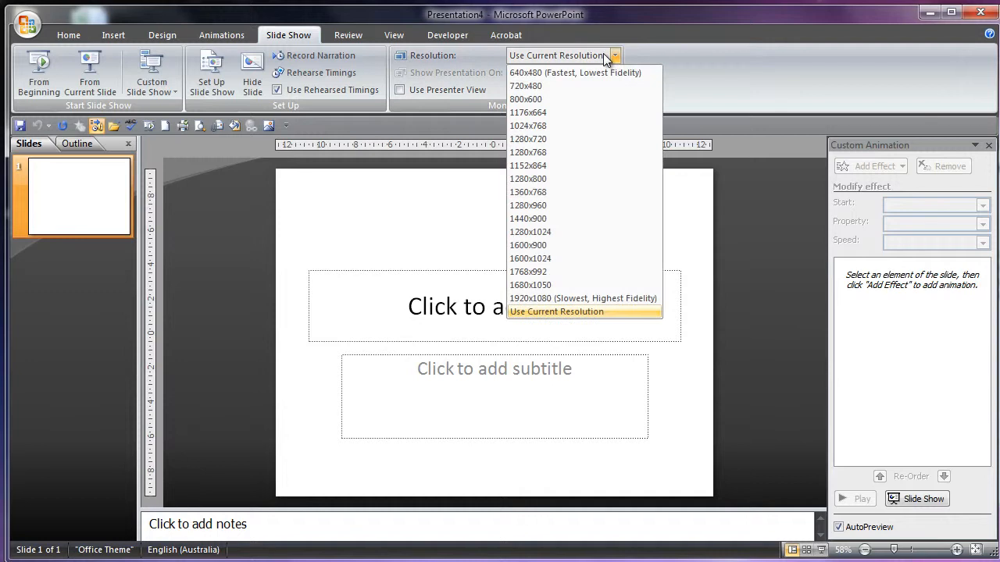
pyautogui.moveTo(580, 83)
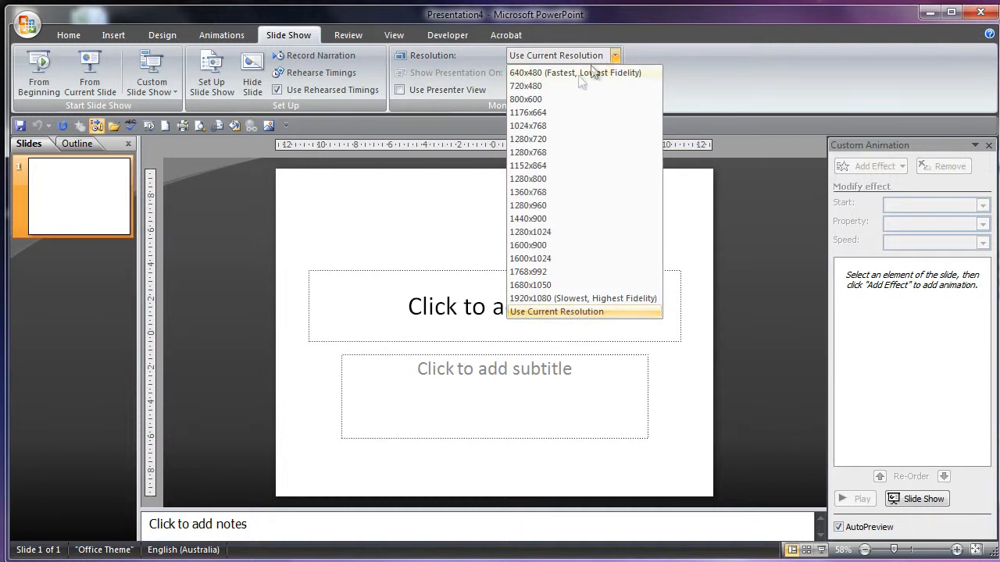
pyautogui.moveTo(557, 303)
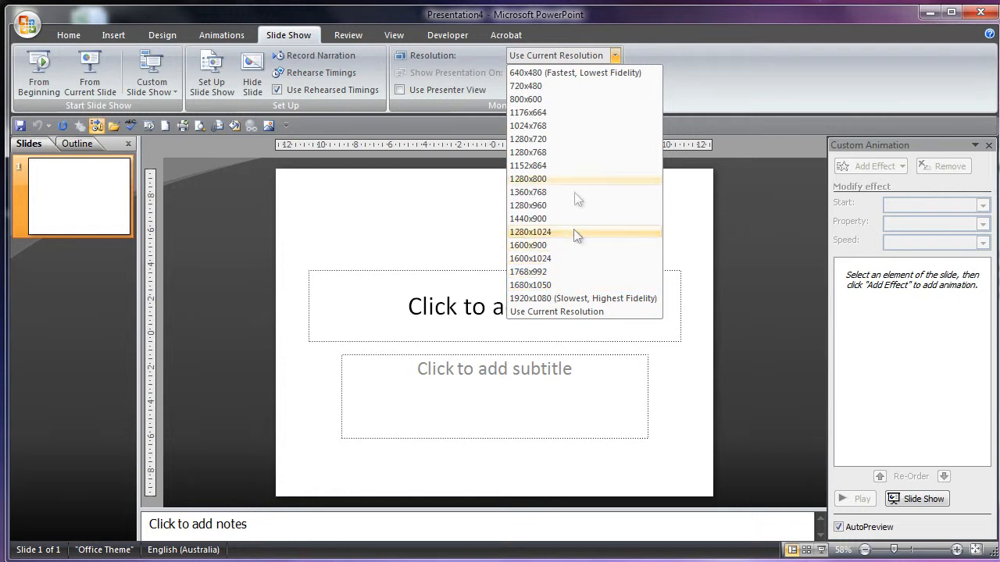
pyautogui.moveTo(591, 83)
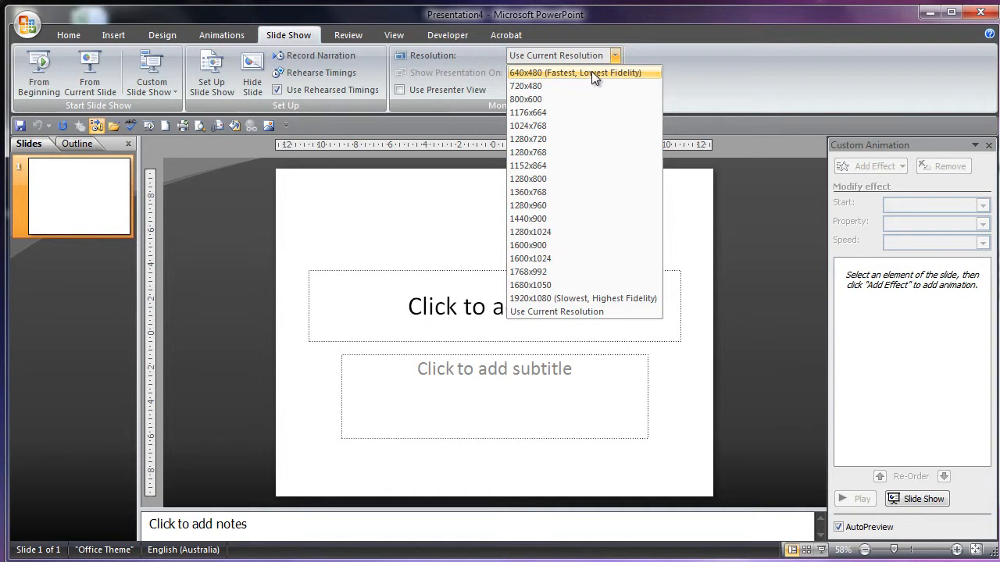
pyautogui.moveTo(595, 82)
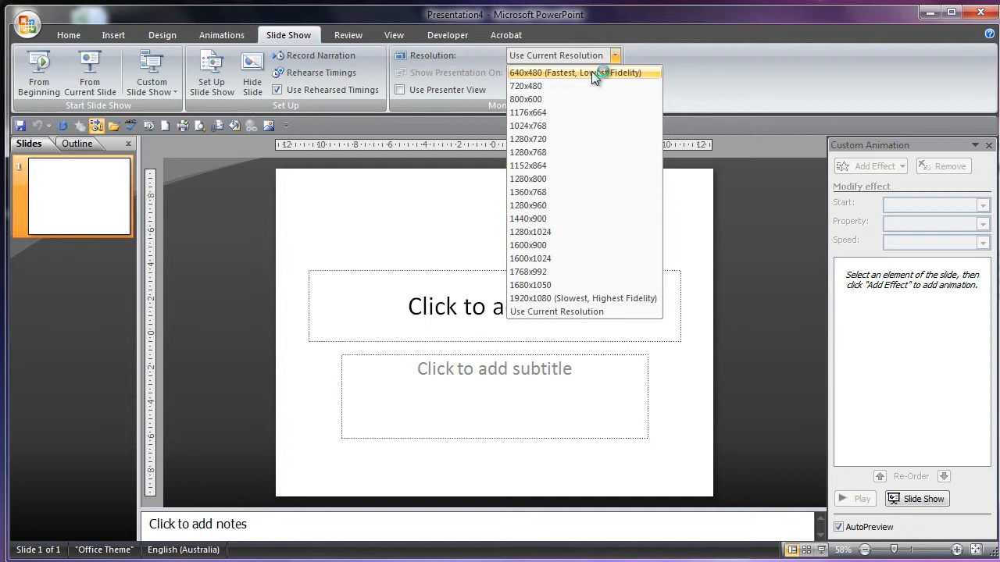
pyautogui.moveTo(554, 298)
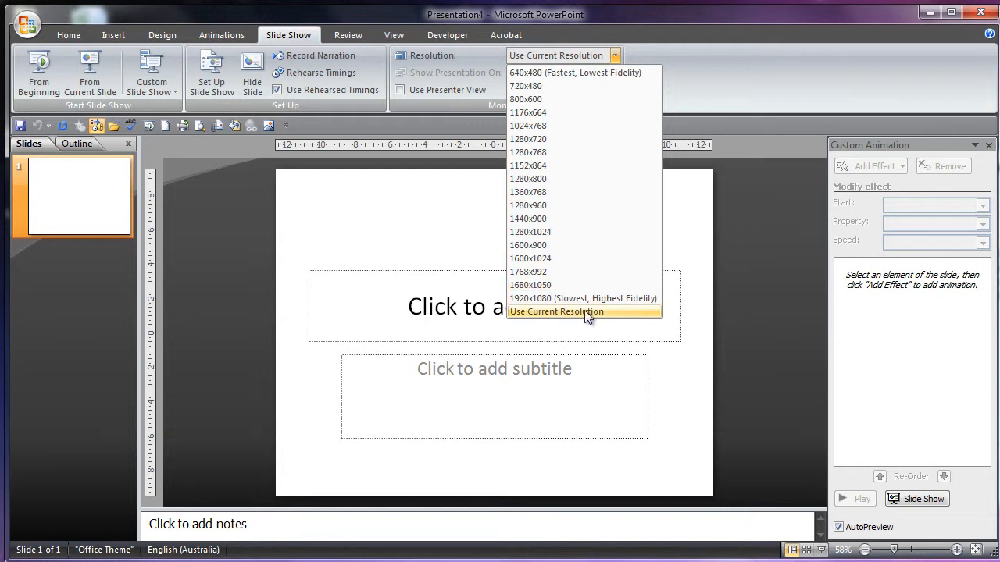
# Choose Use Current Resolution for the slide show
pyautogui.click(556, 311)
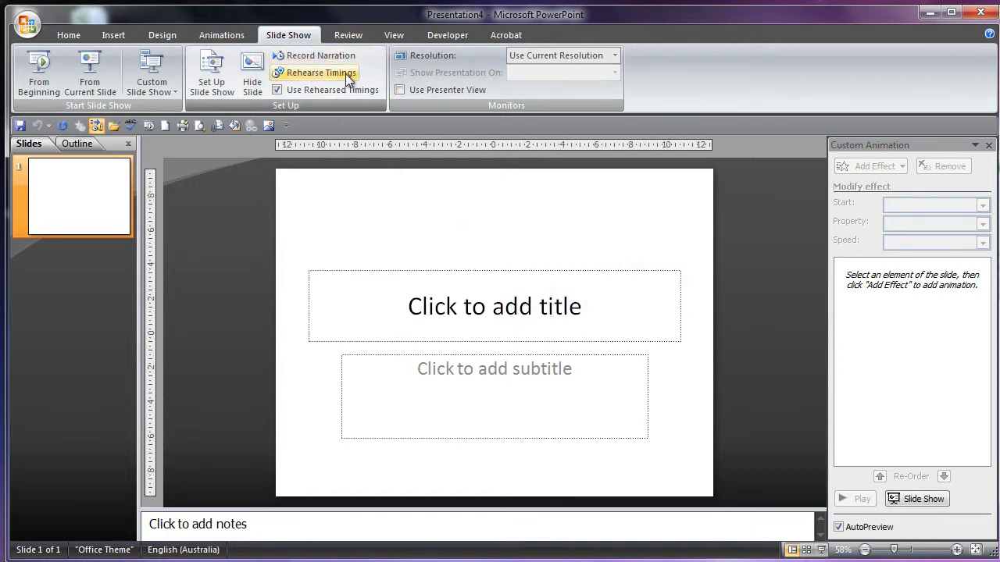
pyautogui.moveTo(310, 56)
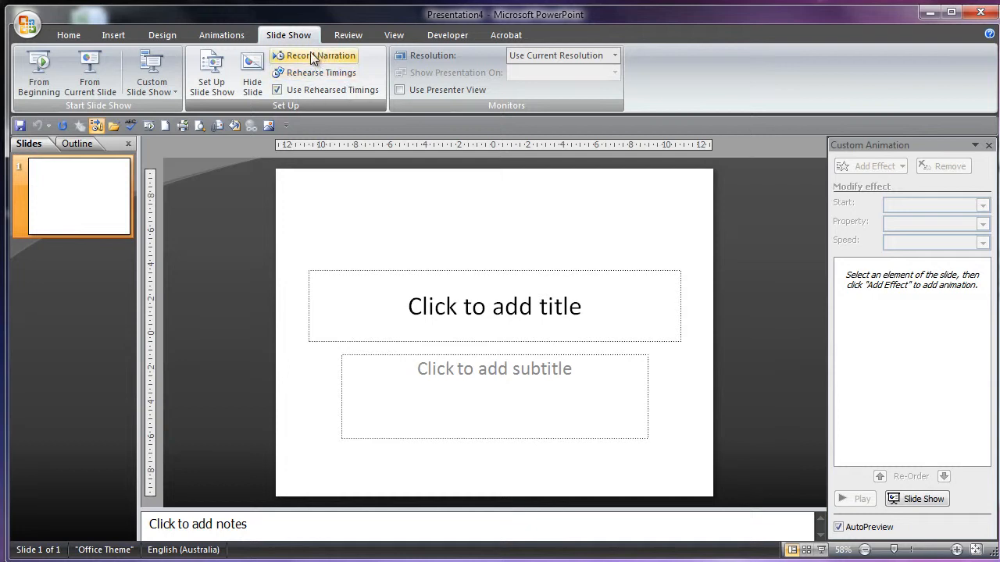
pyautogui.moveTo(230, 119)
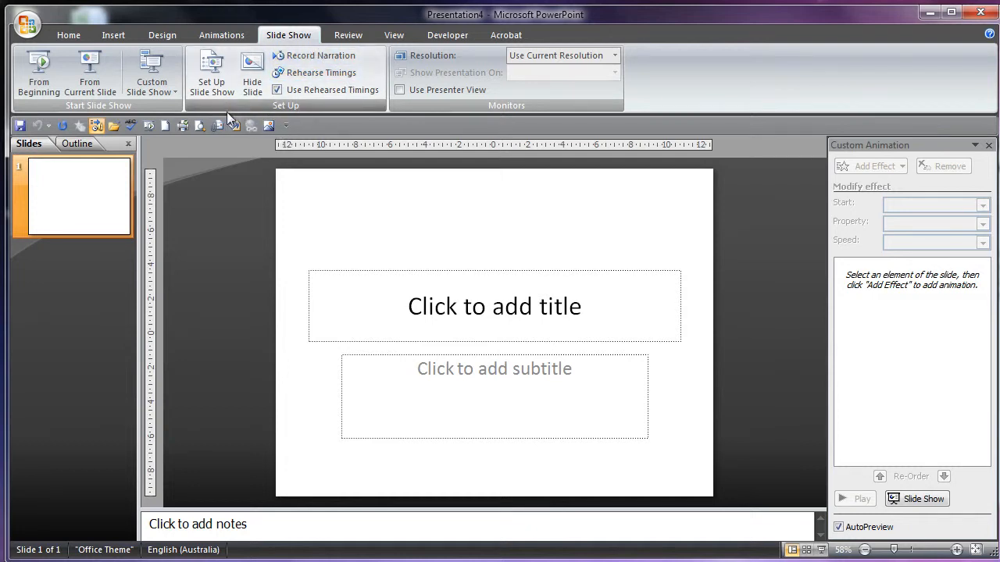
pyautogui.moveTo(251, 74)
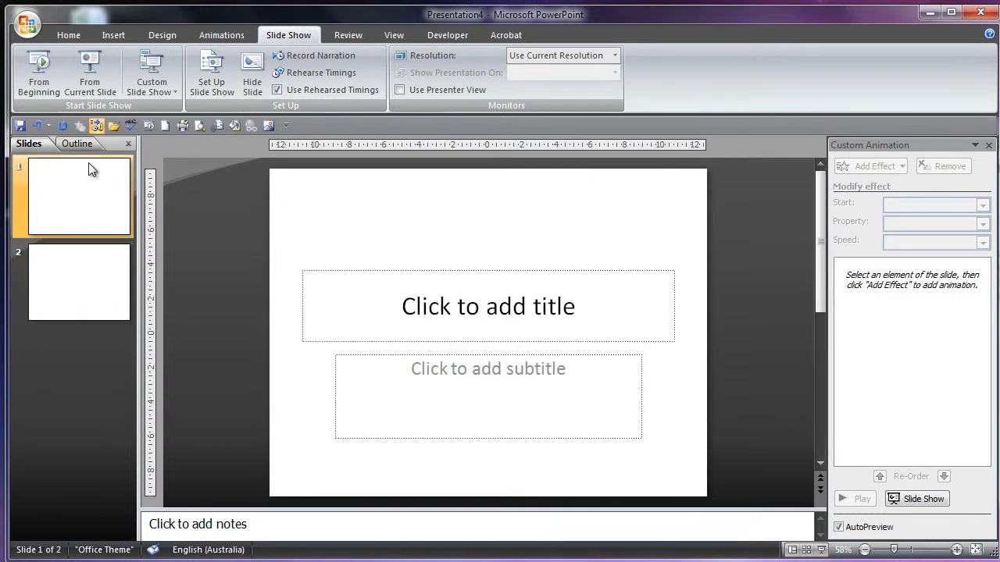
# Title slide 1 'Slide 1 = Main Menu' and 'Slide 2 = Contents', then review both slides
pyautogui.click(488, 306)
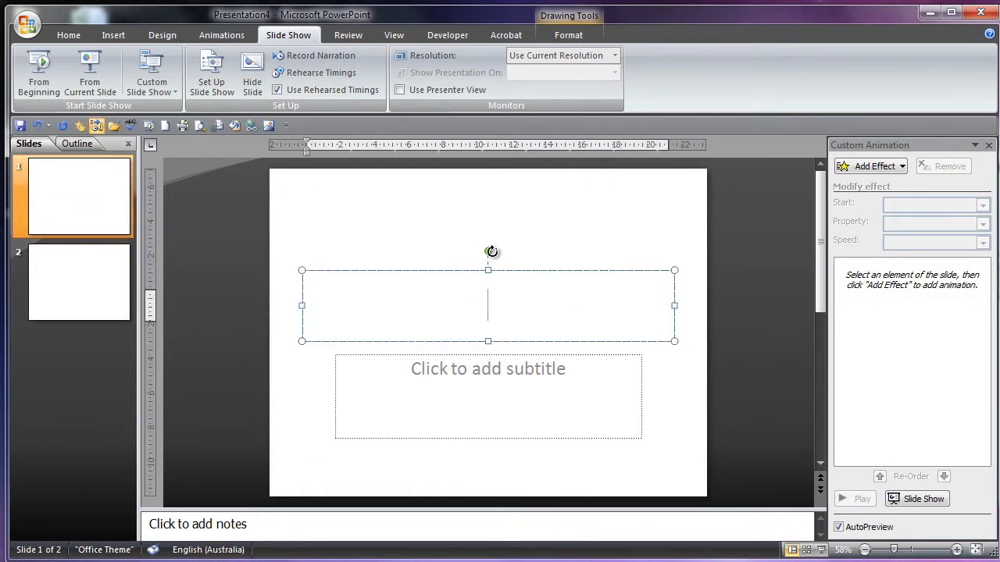
pyautogui.write('Slide 1 = Main Menu')
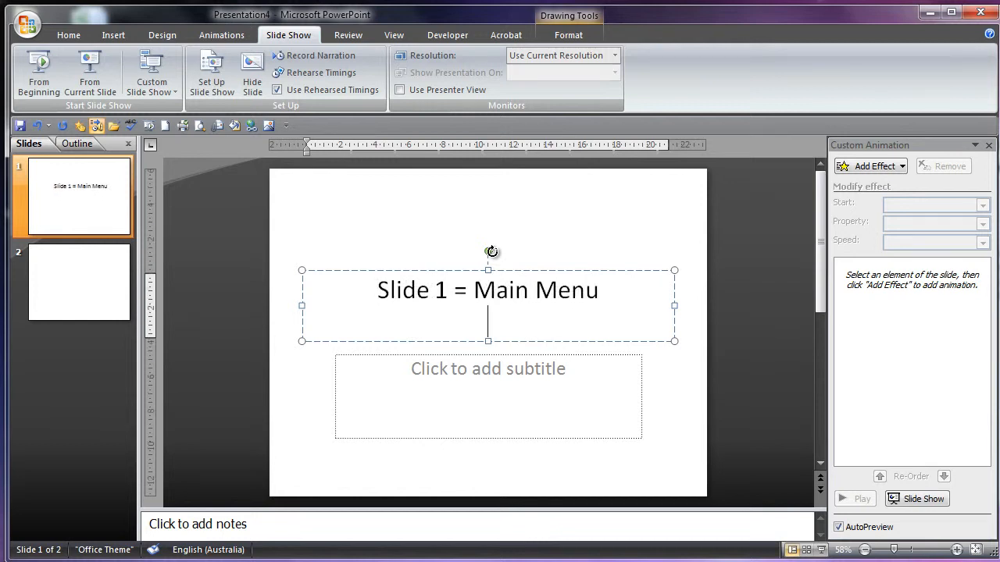
pyautogui.write('Slide 2')
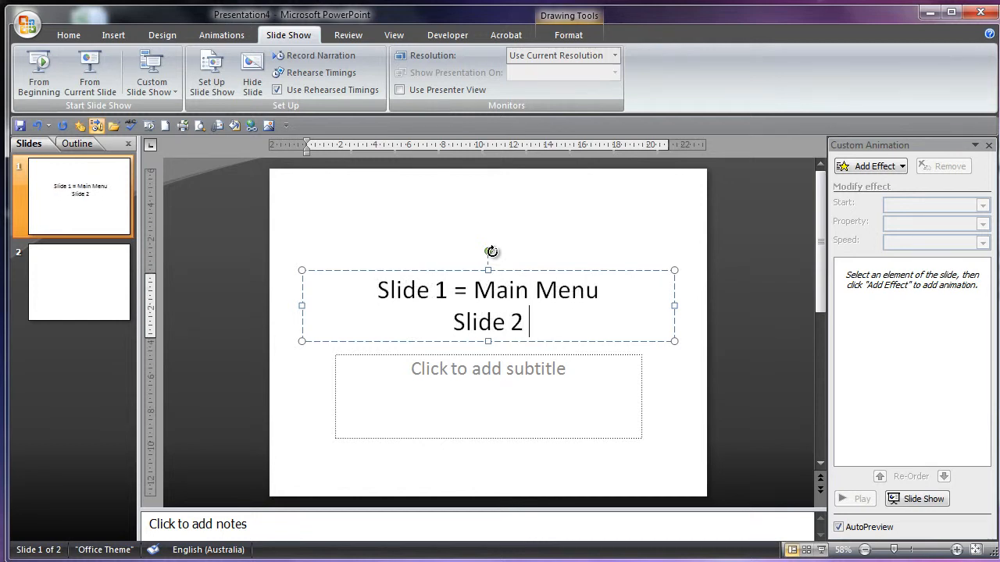
pyautogui.write('= Contents')
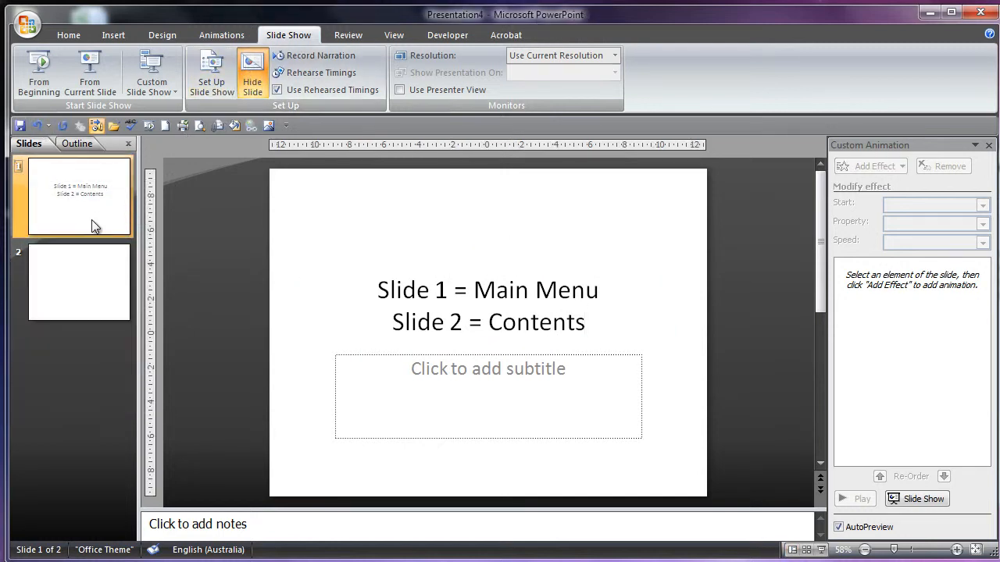
pyautogui.click(78, 281)
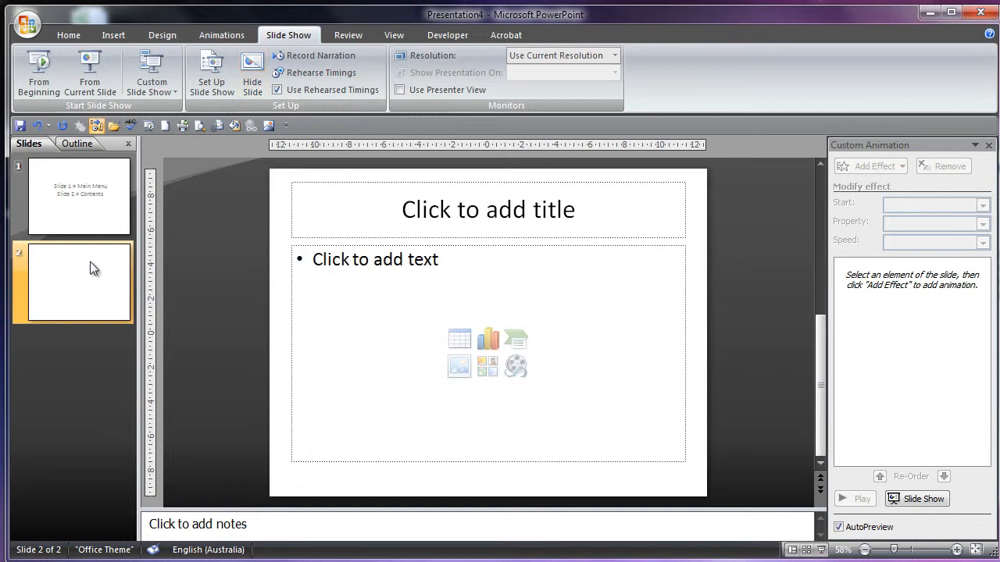
pyautogui.click(78, 195)
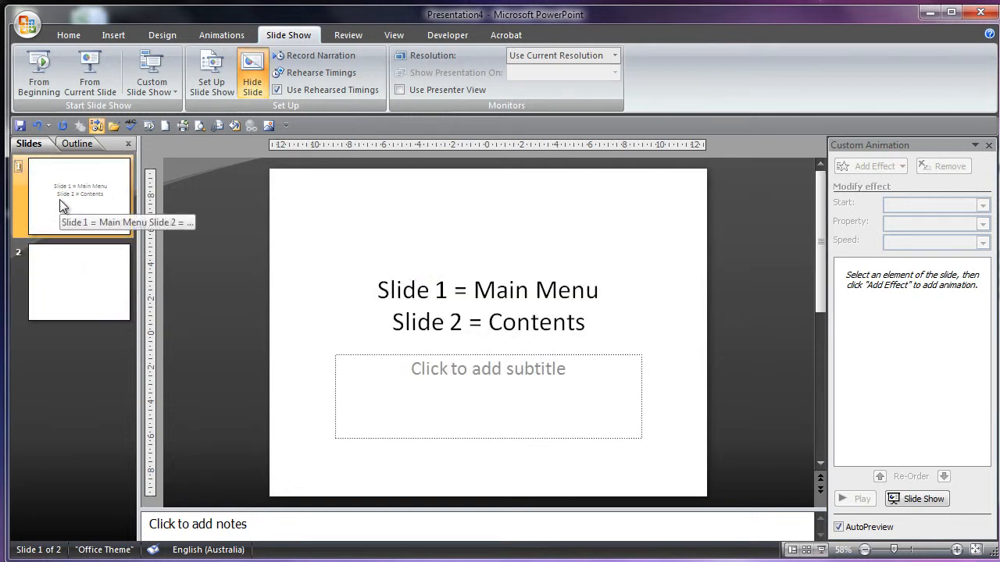
pyautogui.moveTo(59, 207)
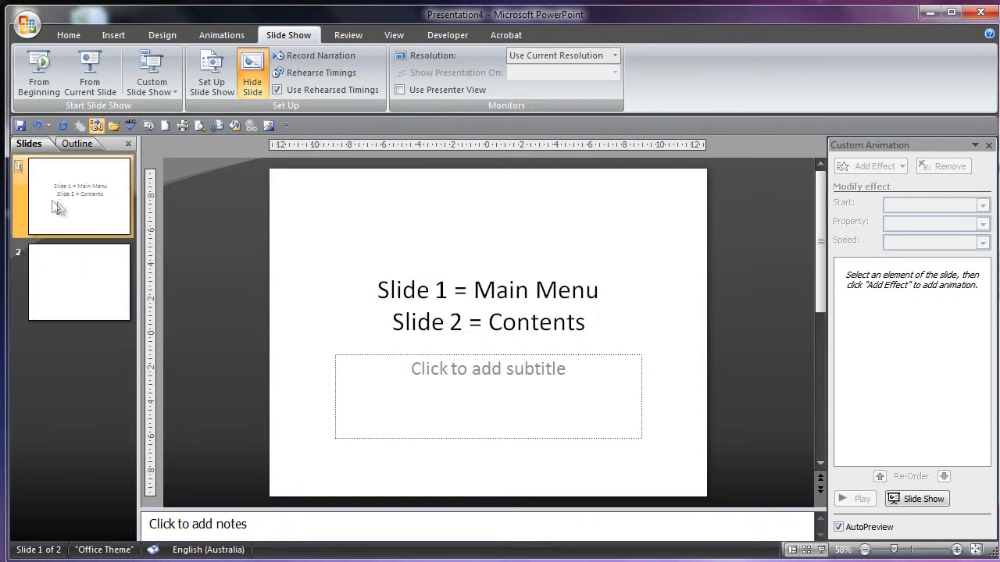
pyautogui.moveTo(62, 225)
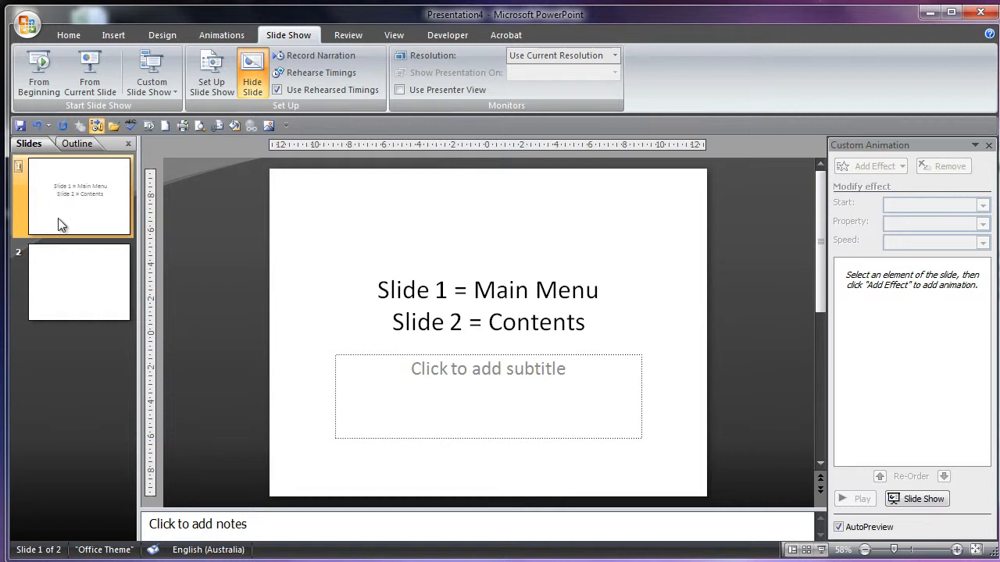
pyautogui.moveTo(86, 287)
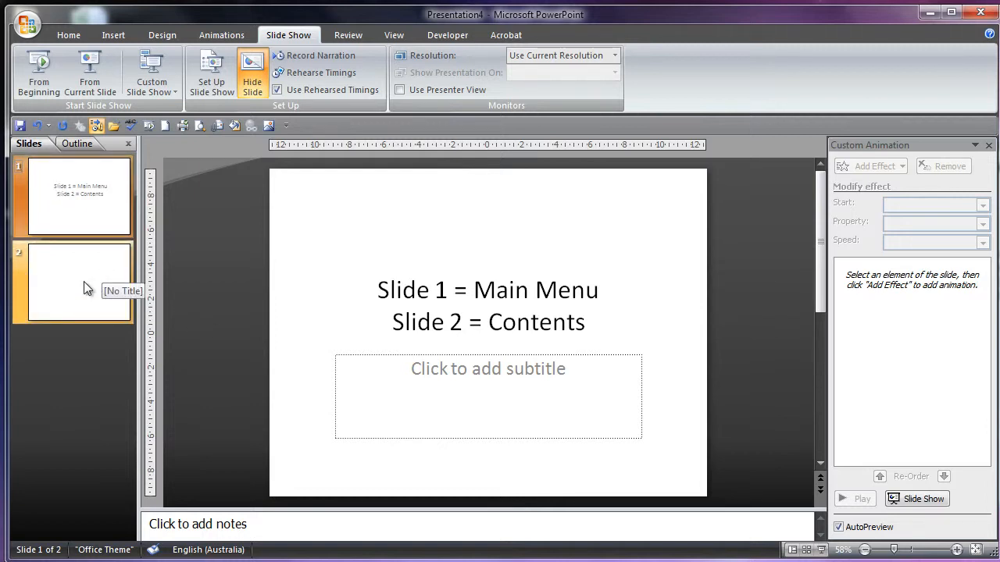
pyautogui.moveTo(128, 262)
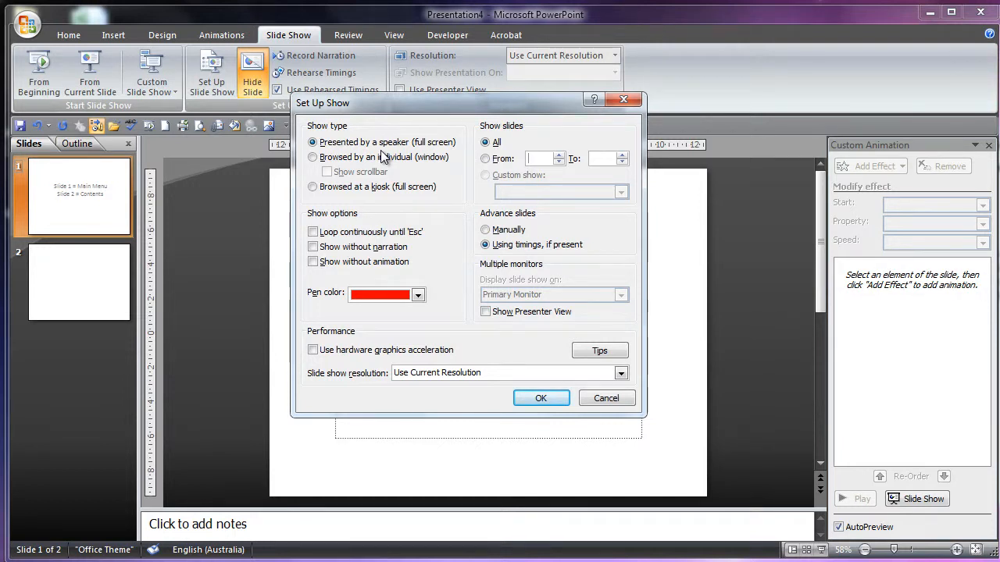
pyautogui.moveTo(381, 158)
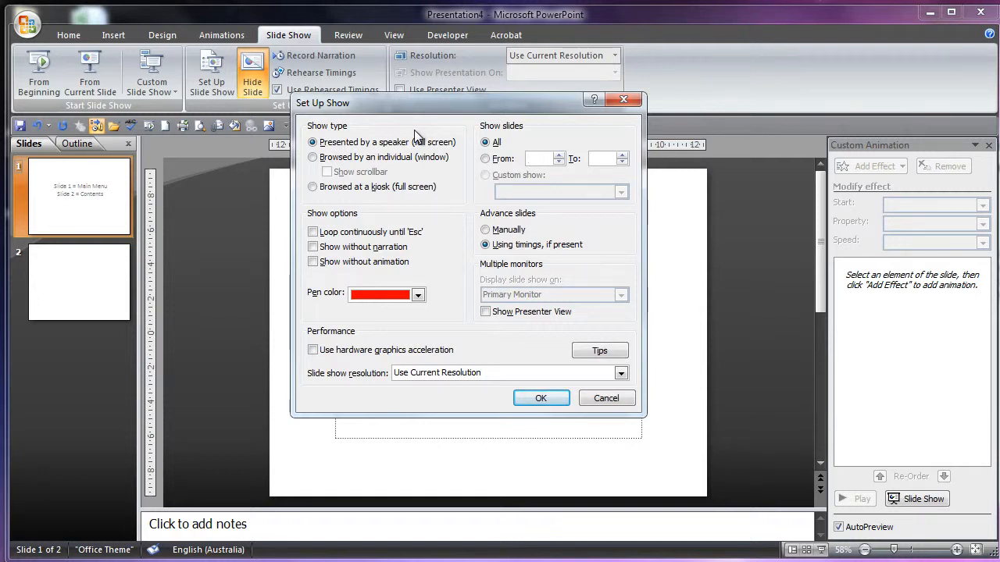
# Select Browsed by an individual (window) as the show type
pyautogui.click(312, 157)
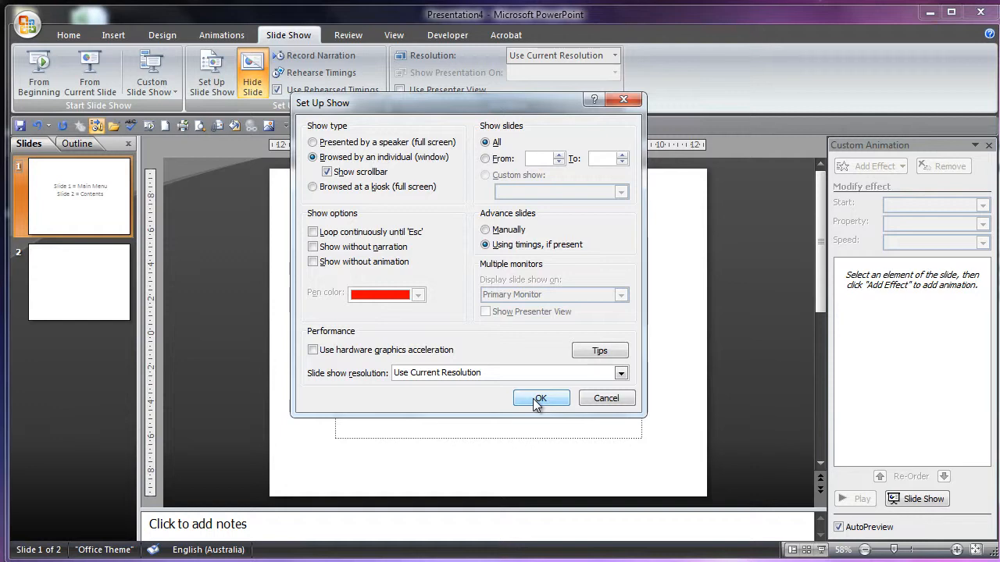
# Confirm the windowed show settings, then end the running slide show with Esc
pyautogui.click(540, 398)
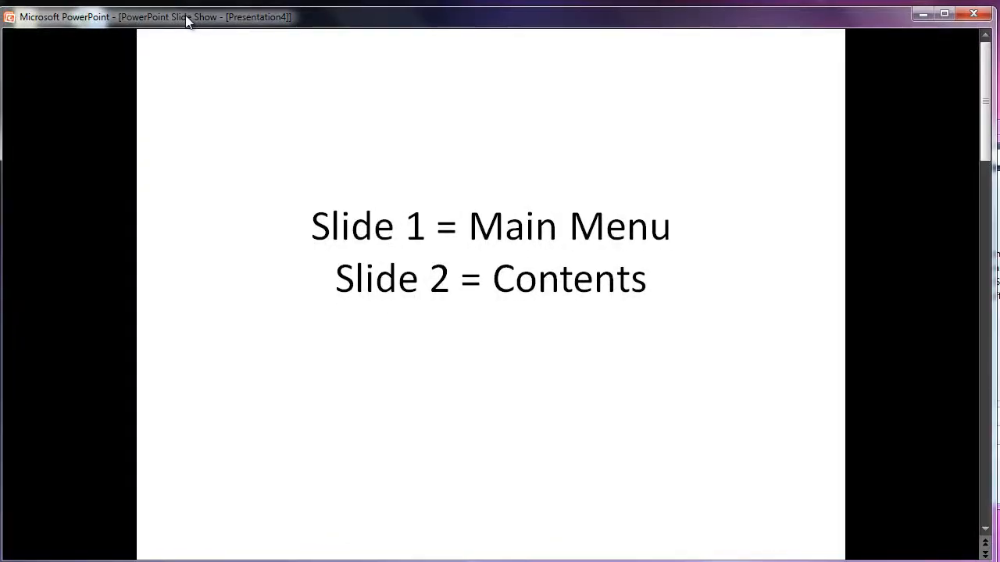
pyautogui.moveTo(985, 75)
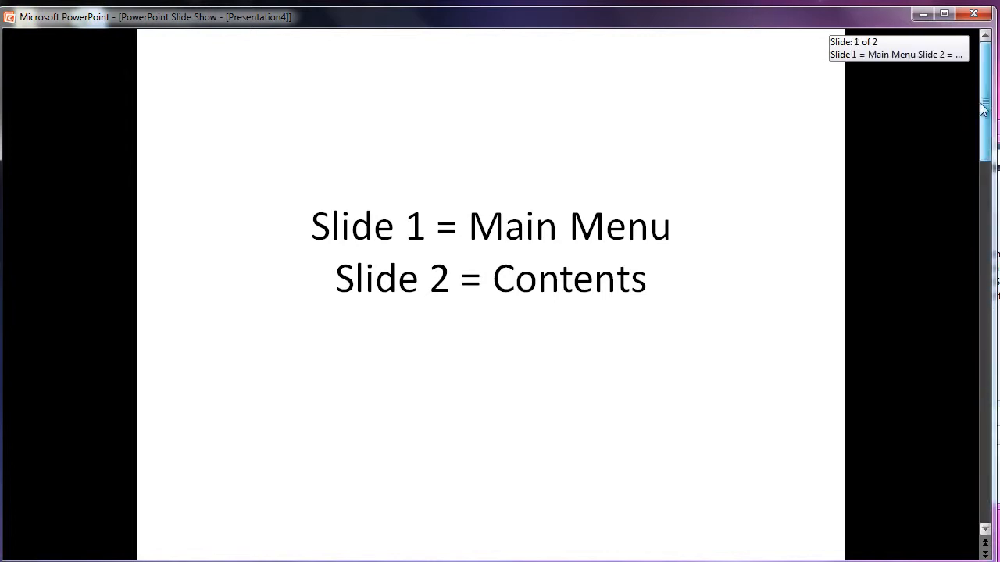
pyautogui.press('Escape')
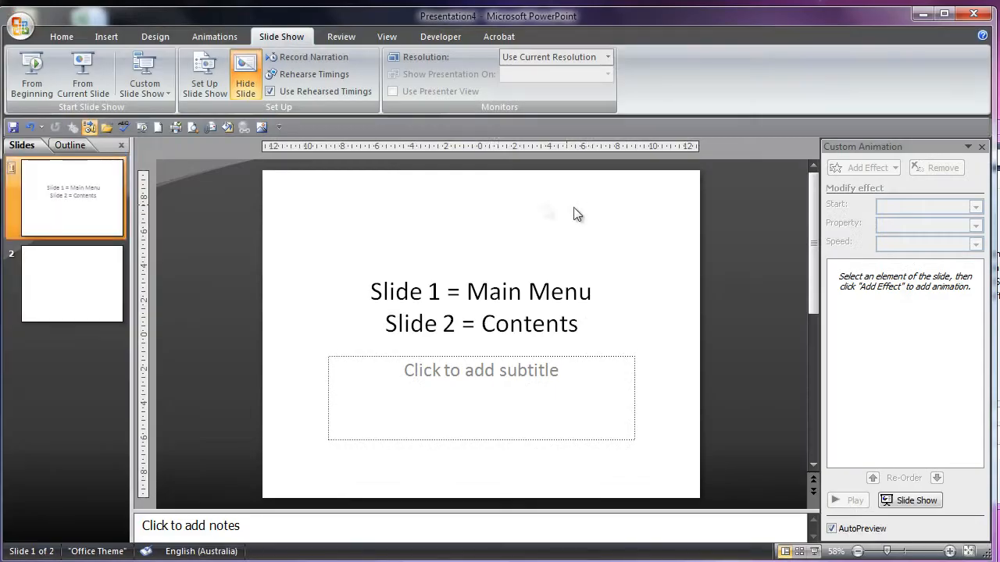
# Set the show type to Browsed at a kiosk (full screen) in Set Up Slide Show
pyautogui.click(204, 74)
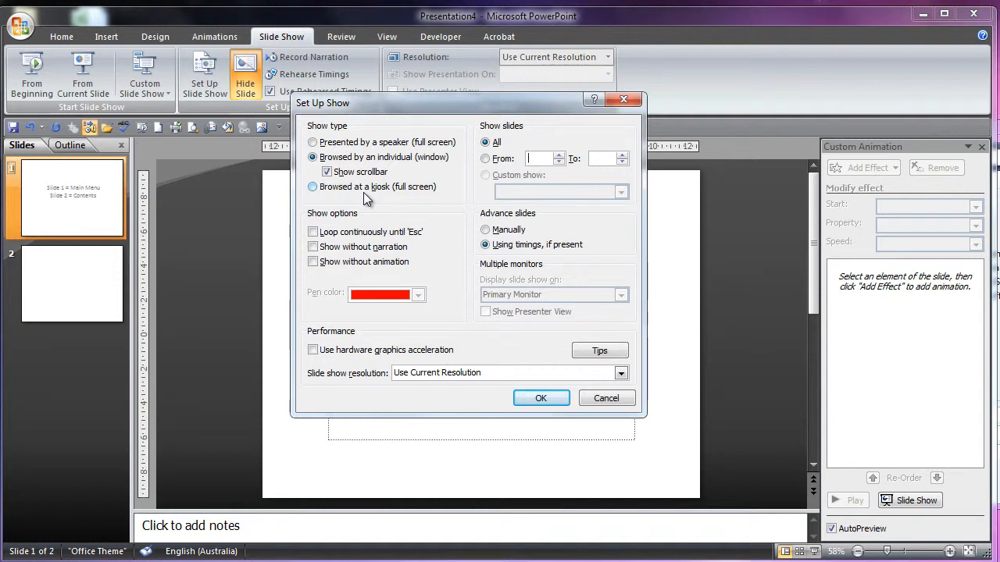
pyautogui.click(312, 186)
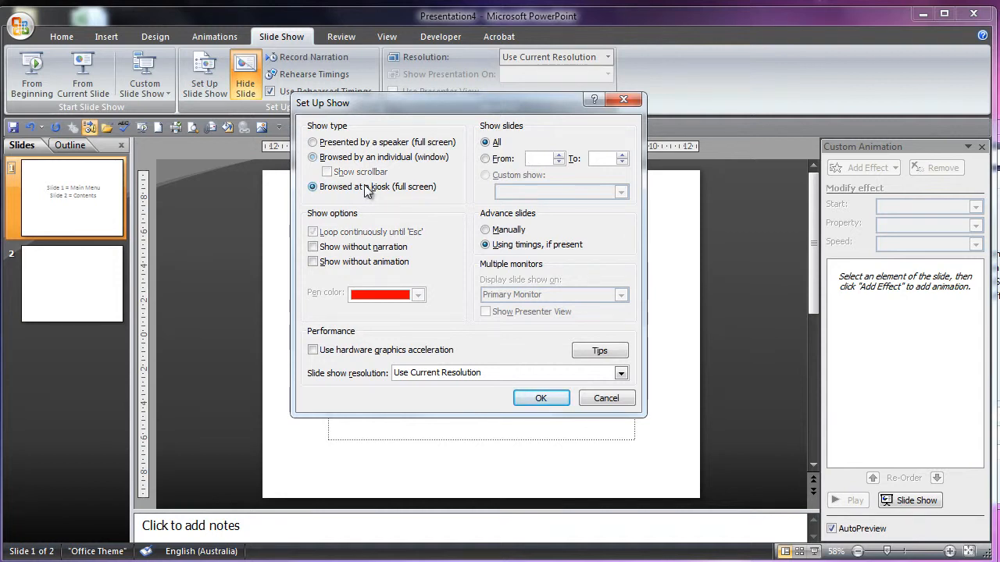
pyautogui.click(542, 398)
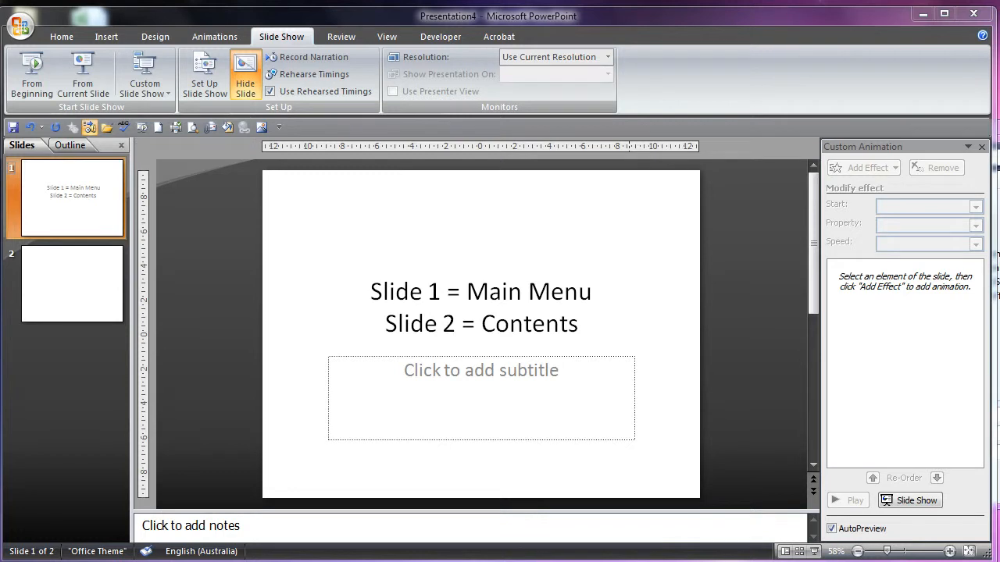
pyautogui.moveTo(12, 277)
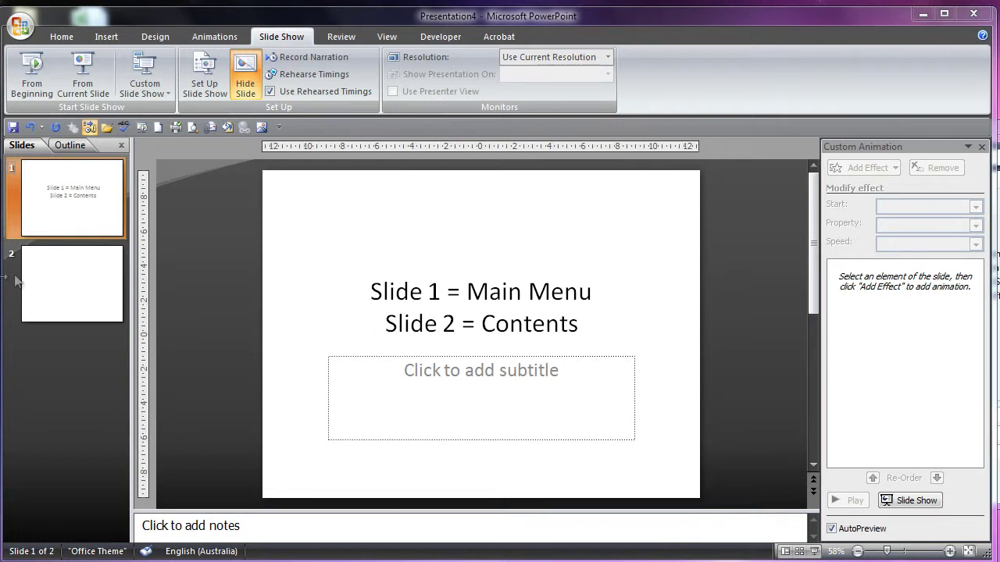
# Type 'LEVEL 1' as slide 2's title and drag the title box into place
pyautogui.click(72, 284)
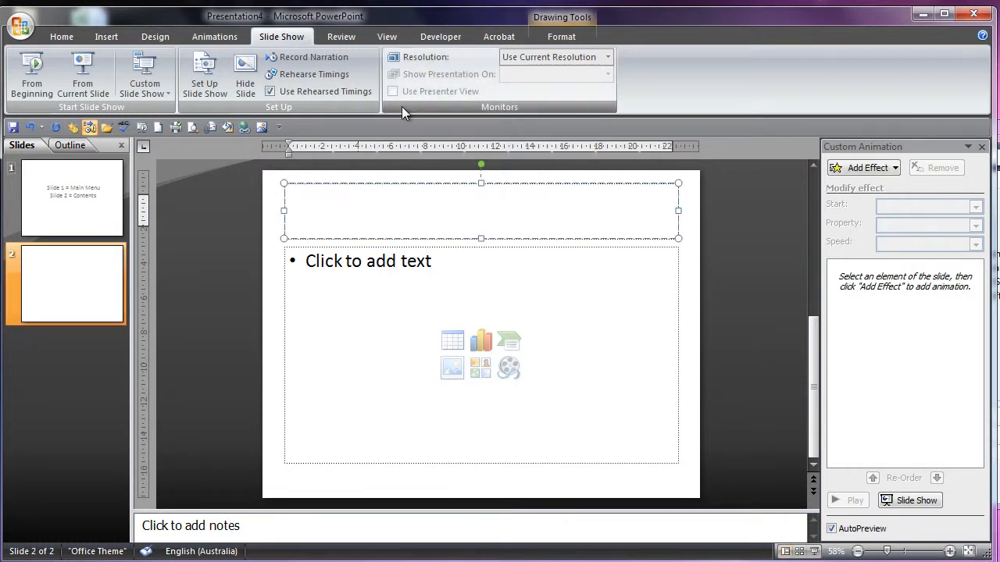
pyautogui.write('LEVEL 1')
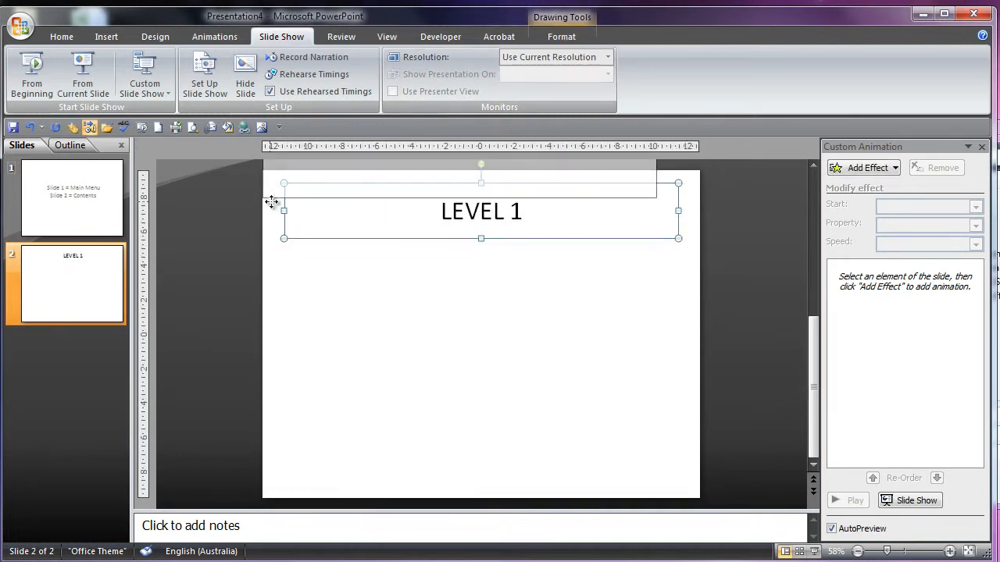
pyautogui.moveTo(266, 248); pyautogui.dragTo(613, 439)
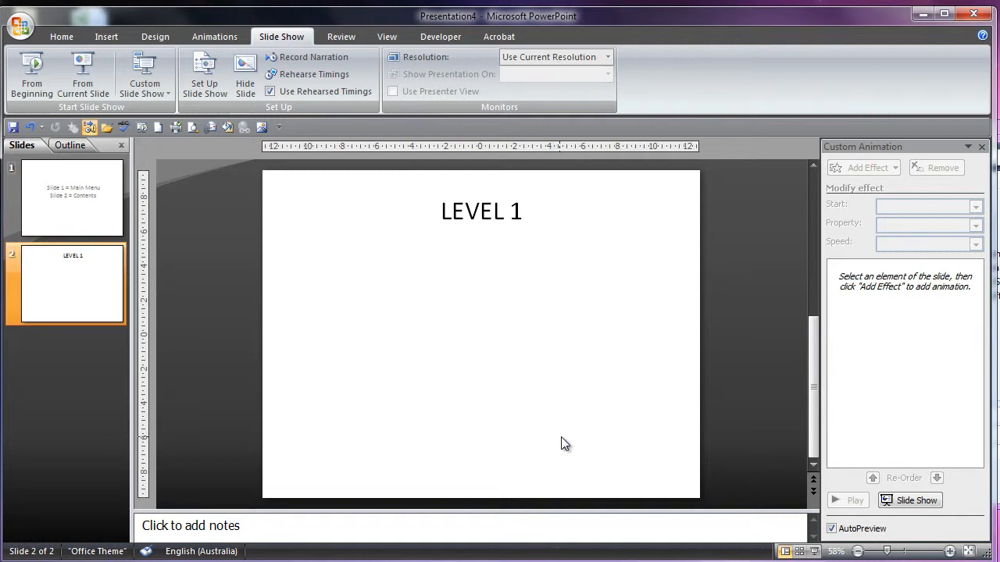
# Reopen Set Up Slide Show, leave hardware graphics acceleration off, and check the resolution list
pyautogui.click(204, 70)
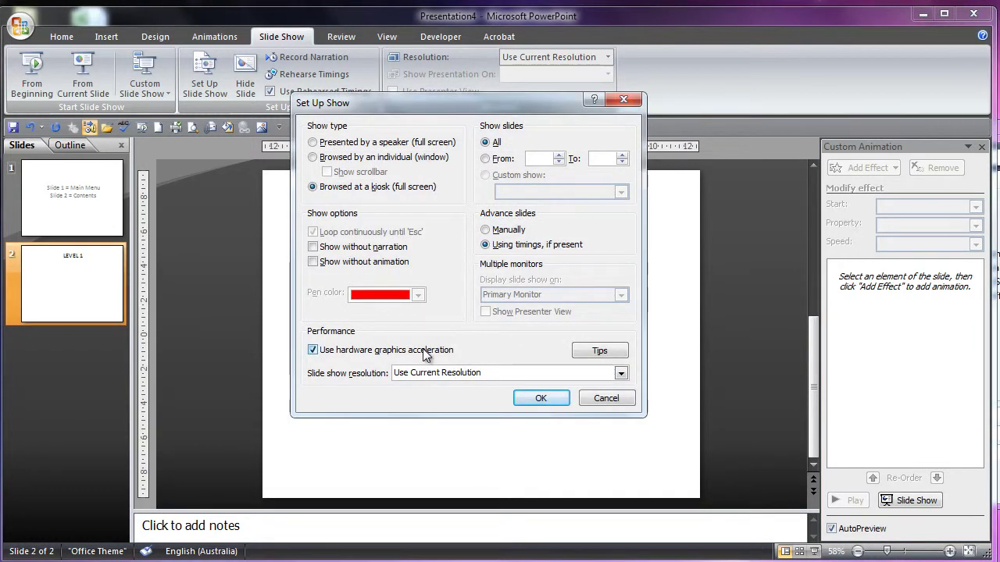
pyautogui.click(312, 349)
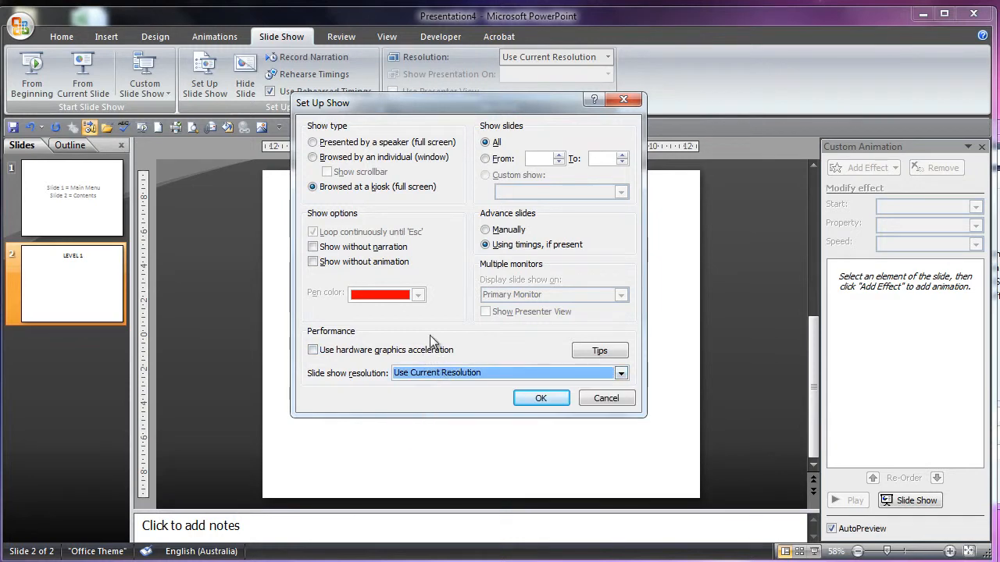
pyautogui.click(312, 350)
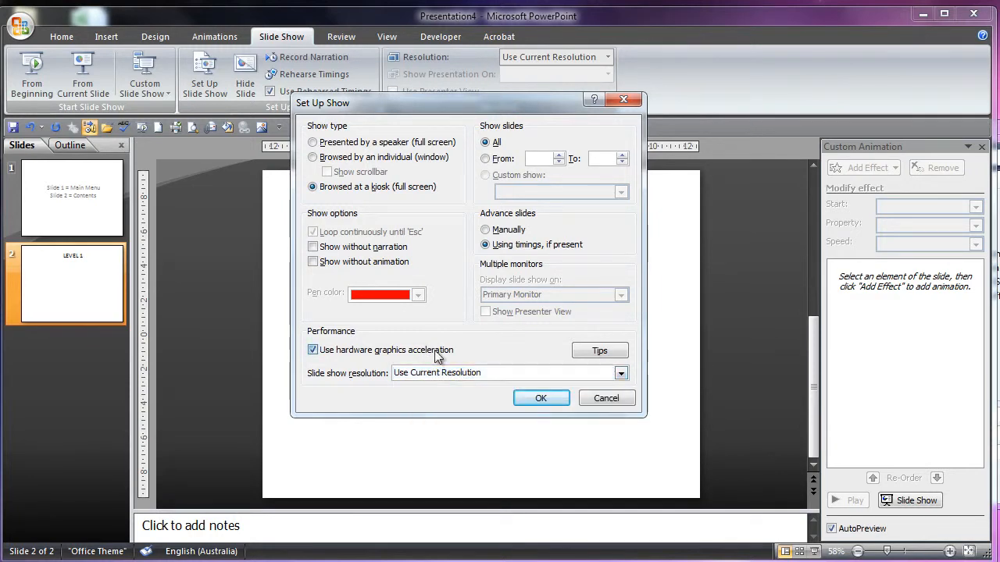
pyautogui.click(312, 349)
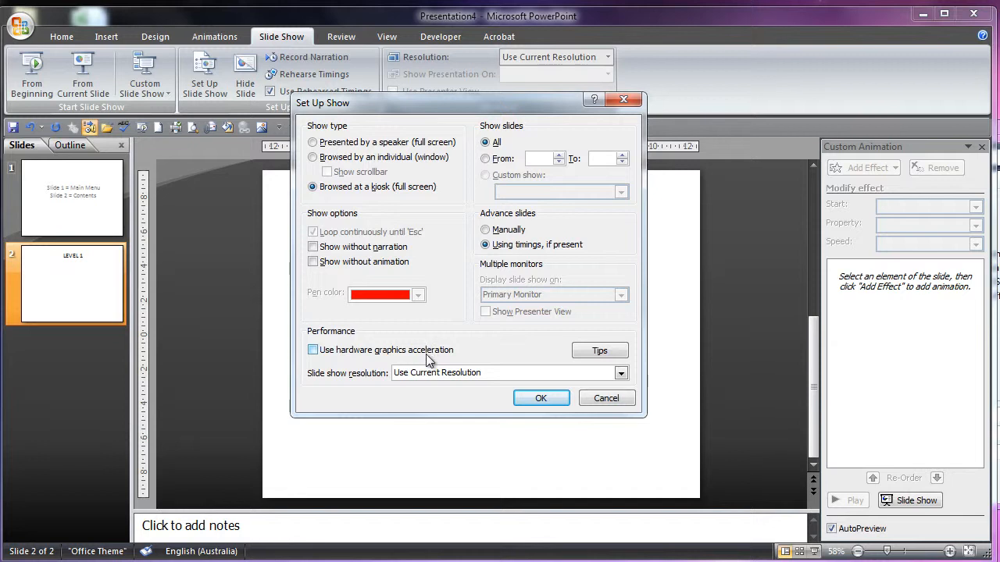
pyautogui.moveTo(432, 359)
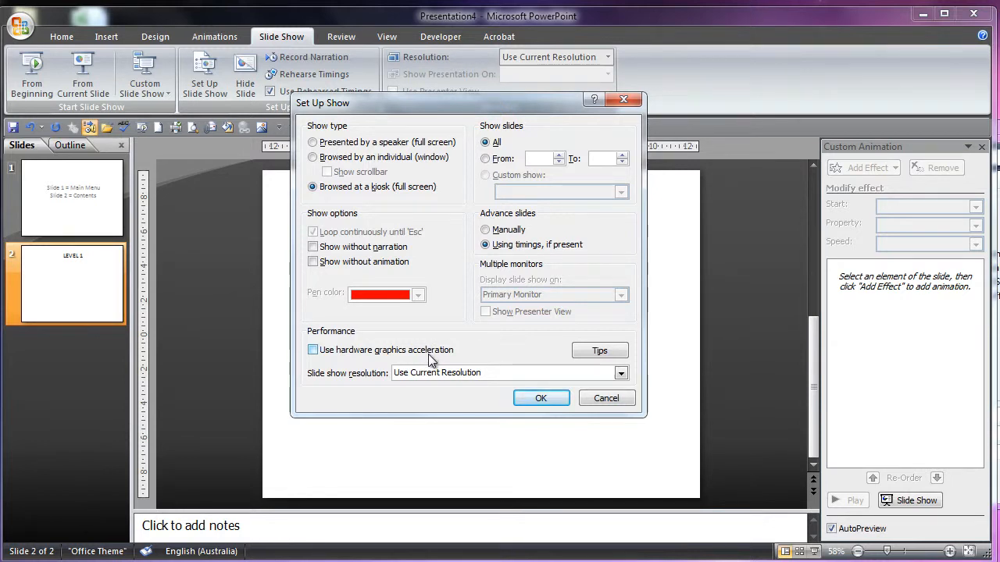
pyautogui.moveTo(438, 374)
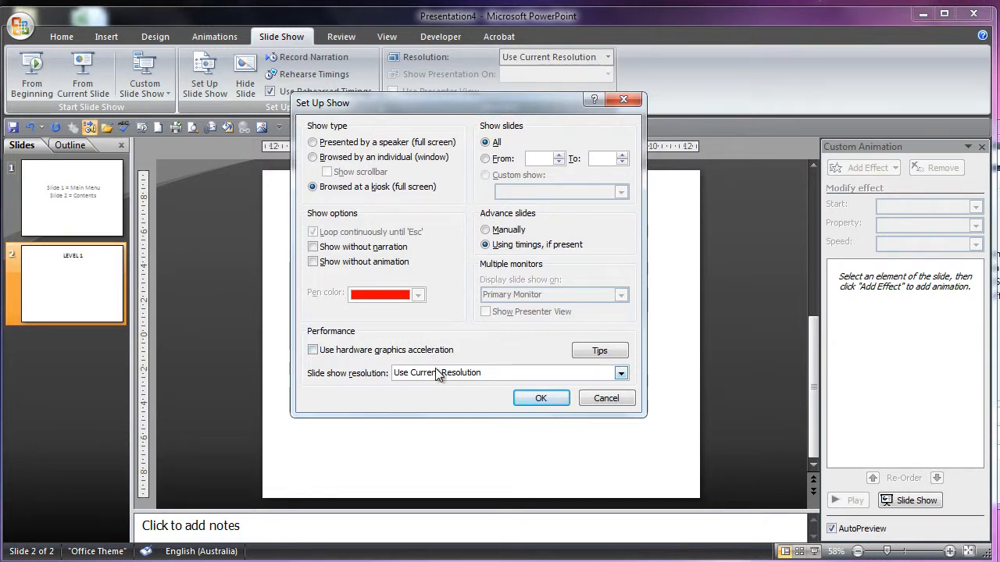
pyautogui.click(619, 372)
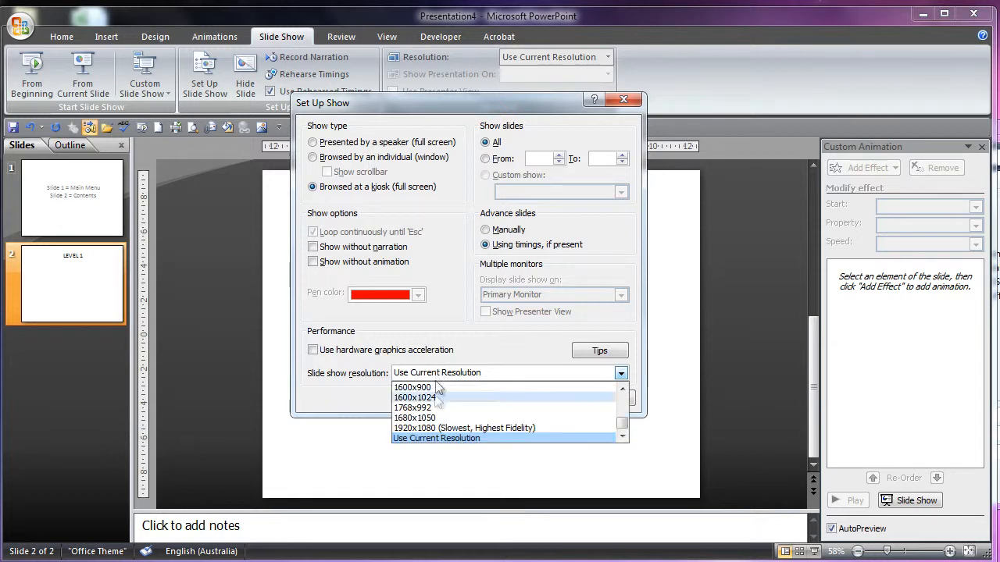
pyautogui.click(313, 350)
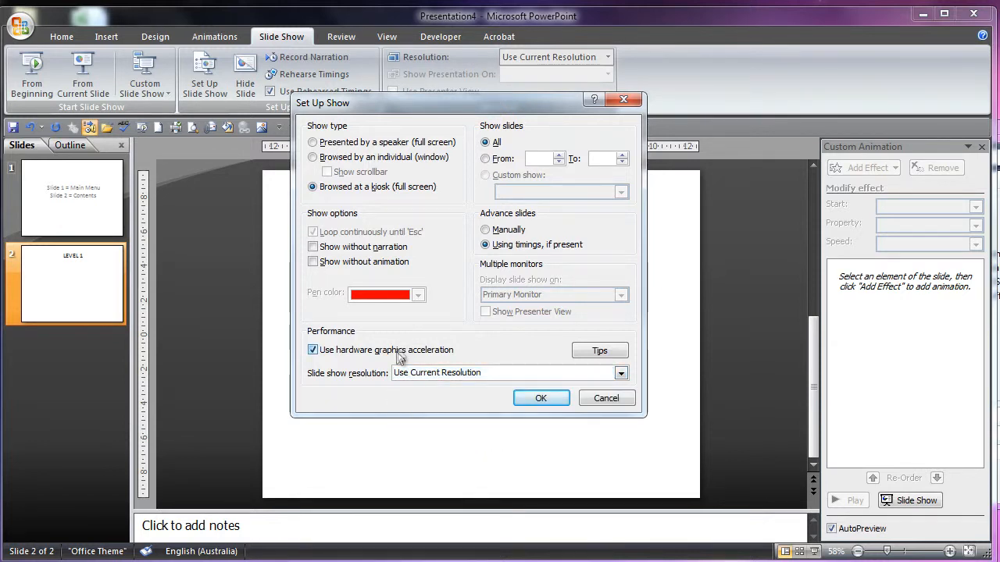
pyautogui.moveTo(401, 356)
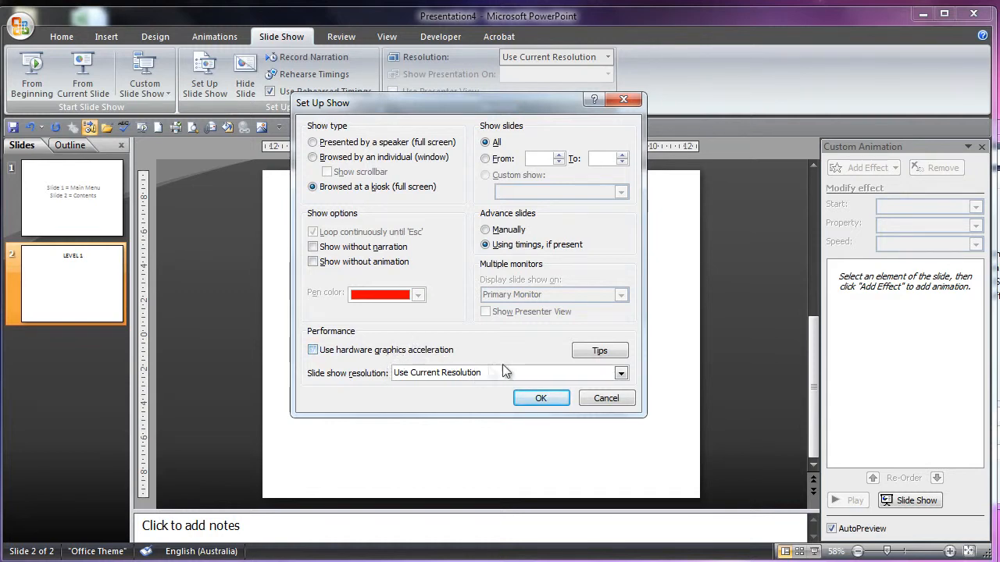
pyautogui.click(313, 350)
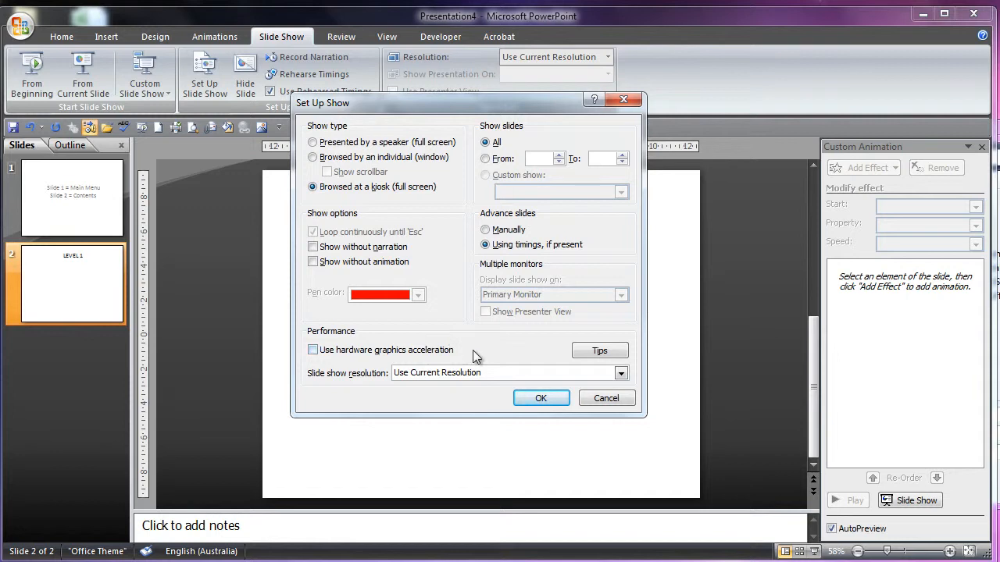
pyautogui.moveTo(536, 295)
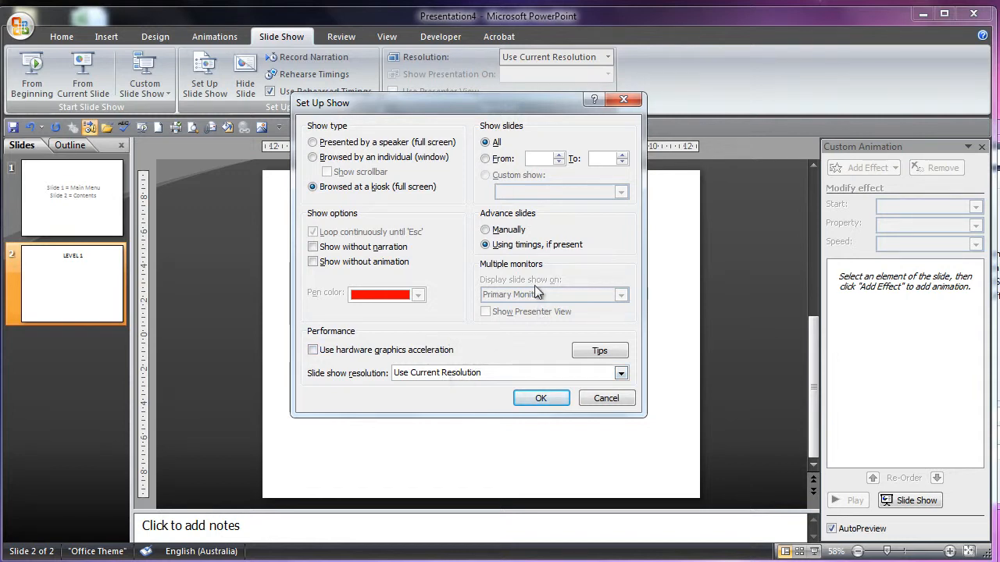
pyautogui.moveTo(528, 305)
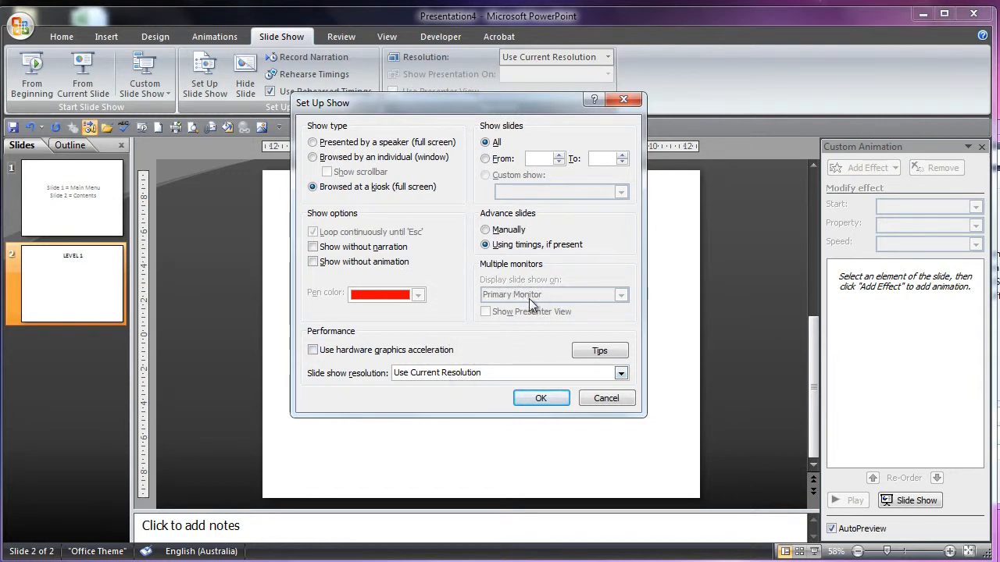
pyautogui.moveTo(528, 324)
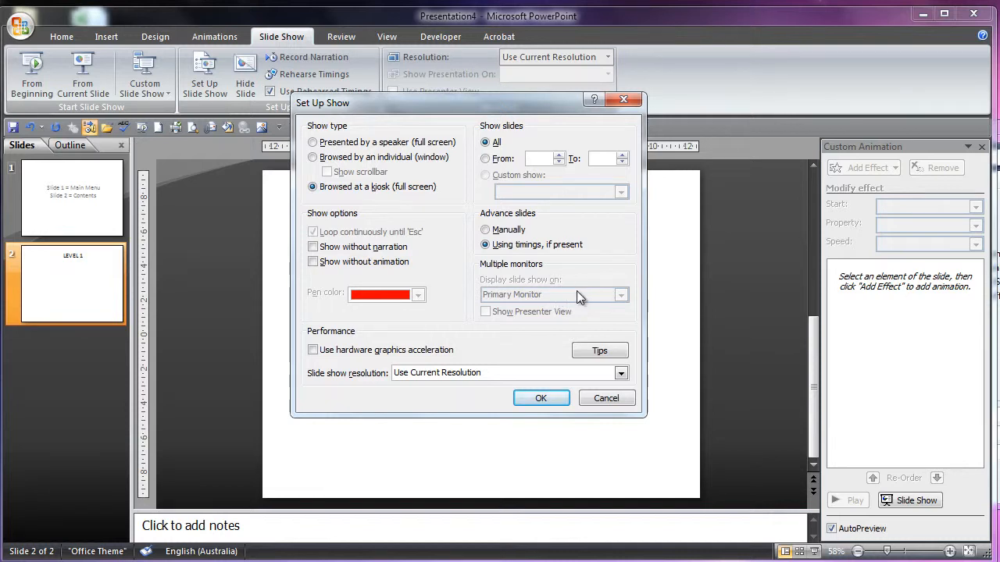
pyautogui.moveTo(539, 320)
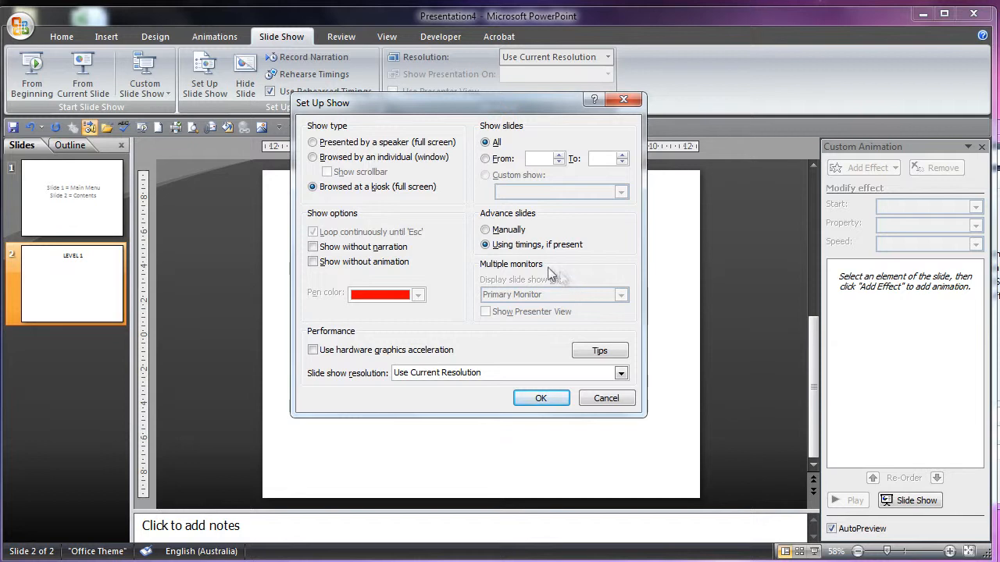
pyautogui.moveTo(550, 273)
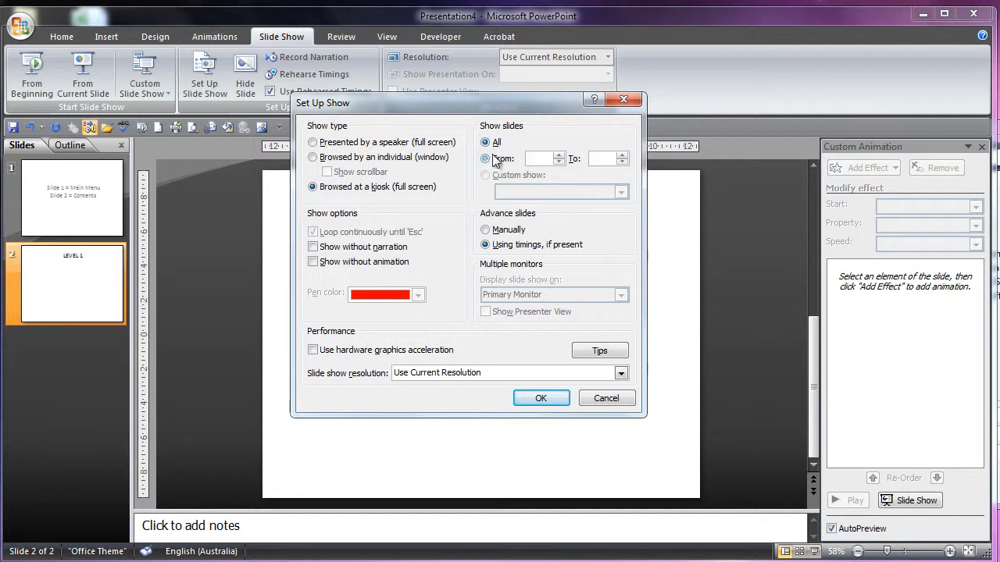
# Switch Show slides from All to a From/To slide range
pyautogui.click(486, 159)
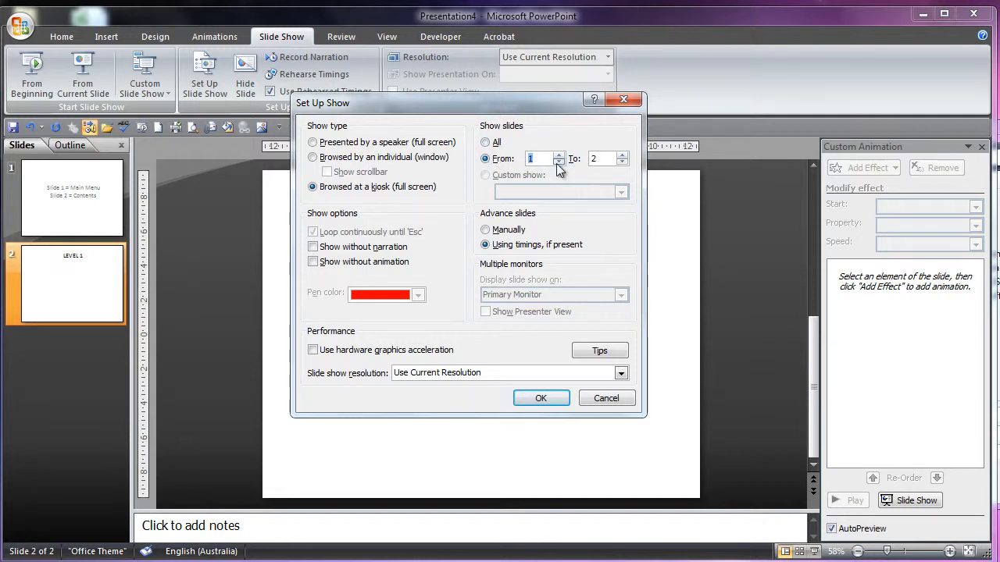
pyautogui.moveTo(554, 131)
pyautogui.write('4')
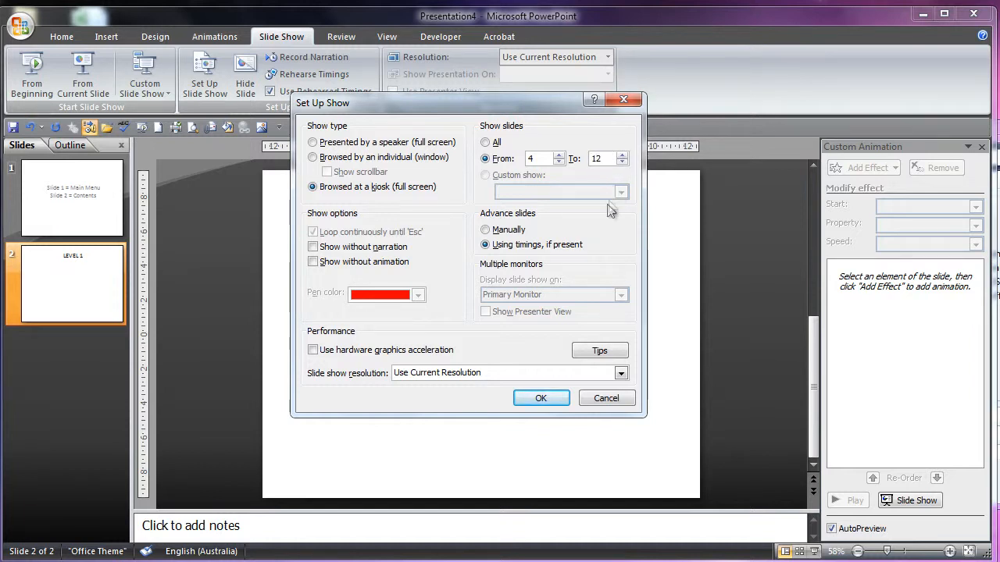
pyautogui.moveTo(593, 221)
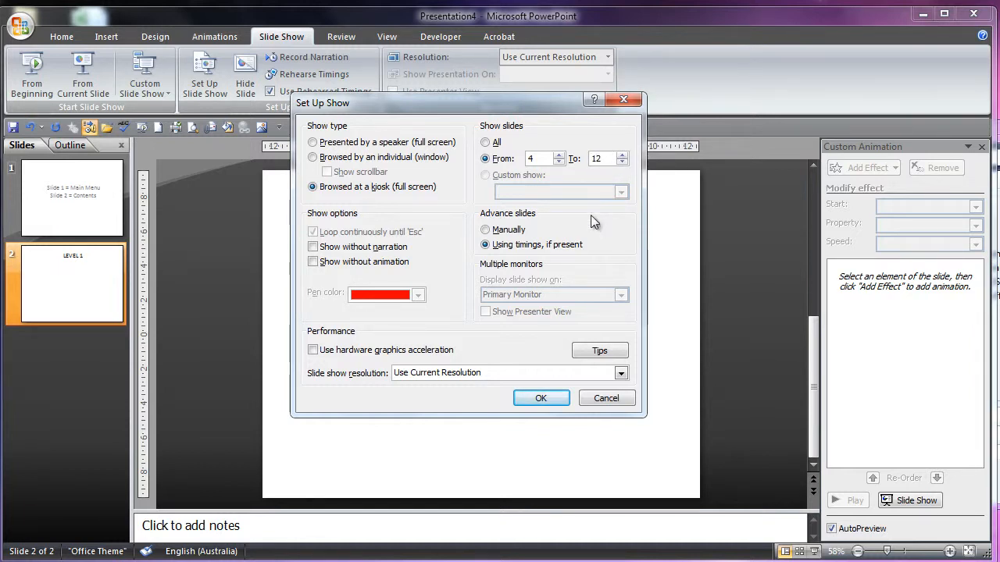
pyautogui.moveTo(716, 196)
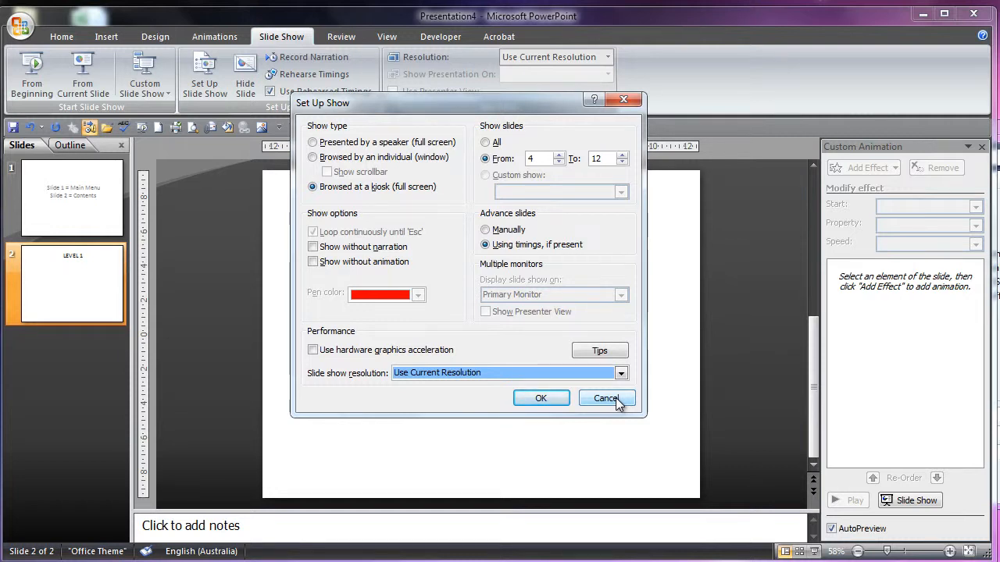
pyautogui.moveTo(616, 404)
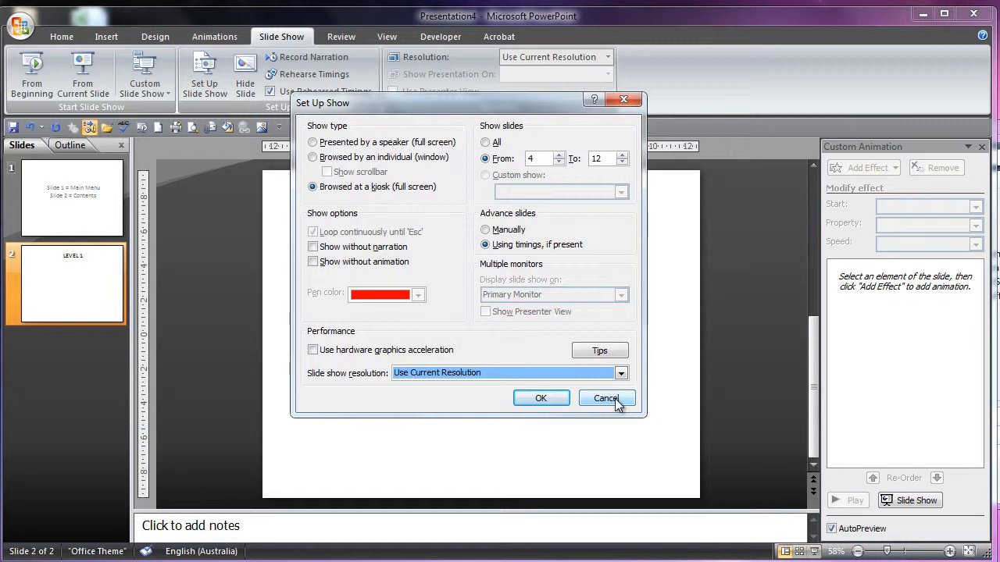